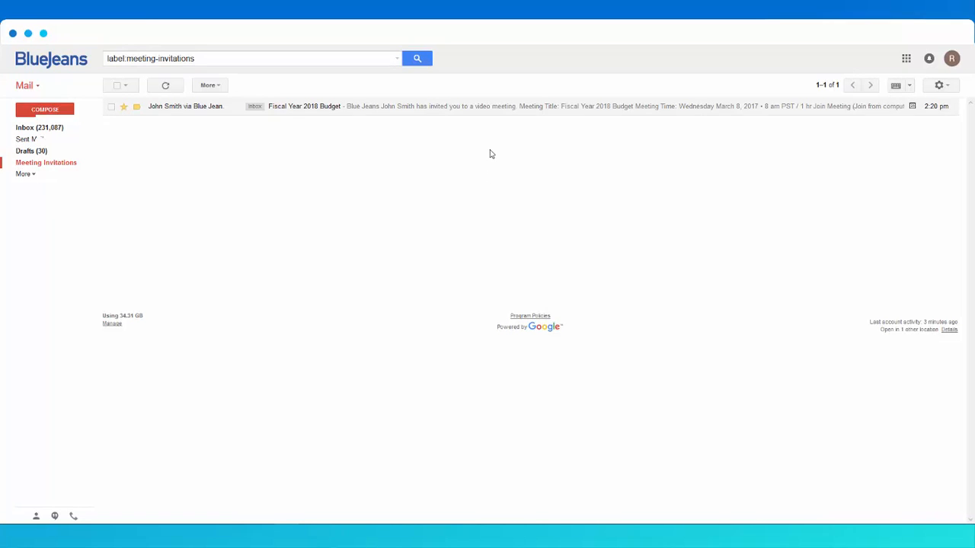
Open the Fiscal Year 2018 Budget invitation email and follow its Join Meeting link.
left_click(304, 106)
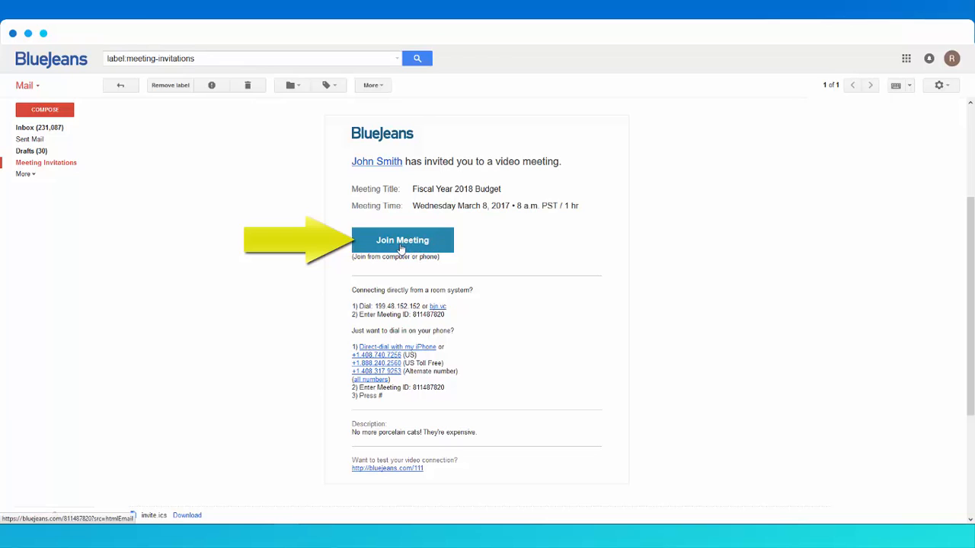
left_click(403, 239)
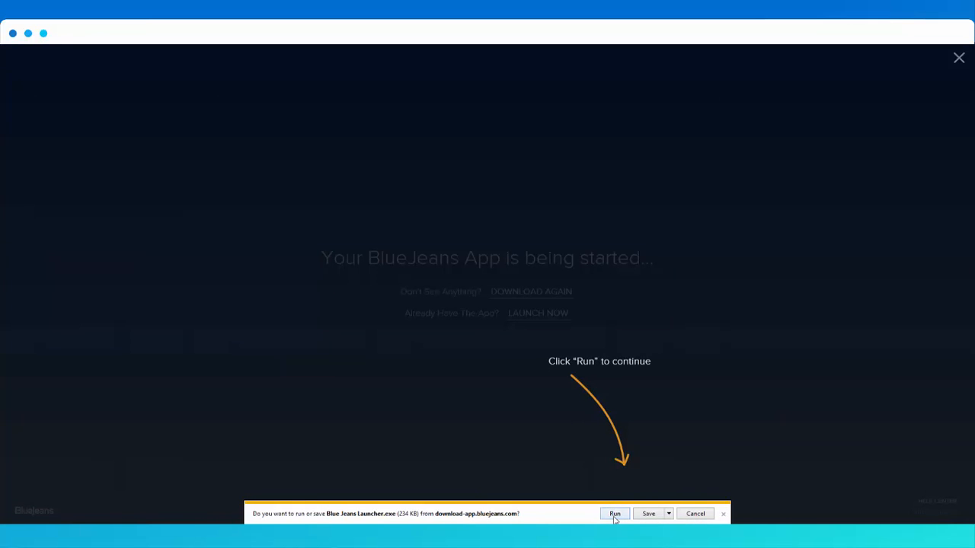
Run Blue Jeans Launcher.exe and install it with a desktop shortcut.
left_click(614, 513)
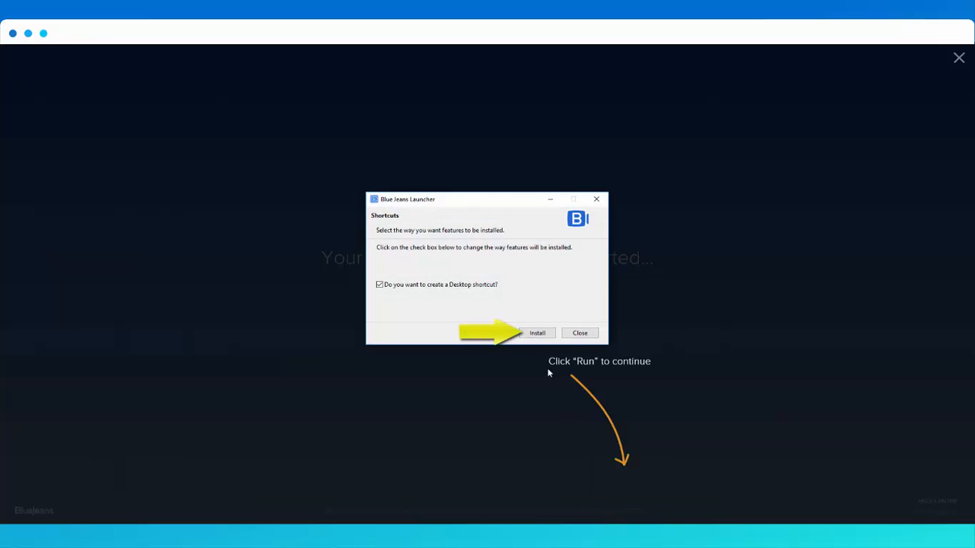
left_click(537, 333)
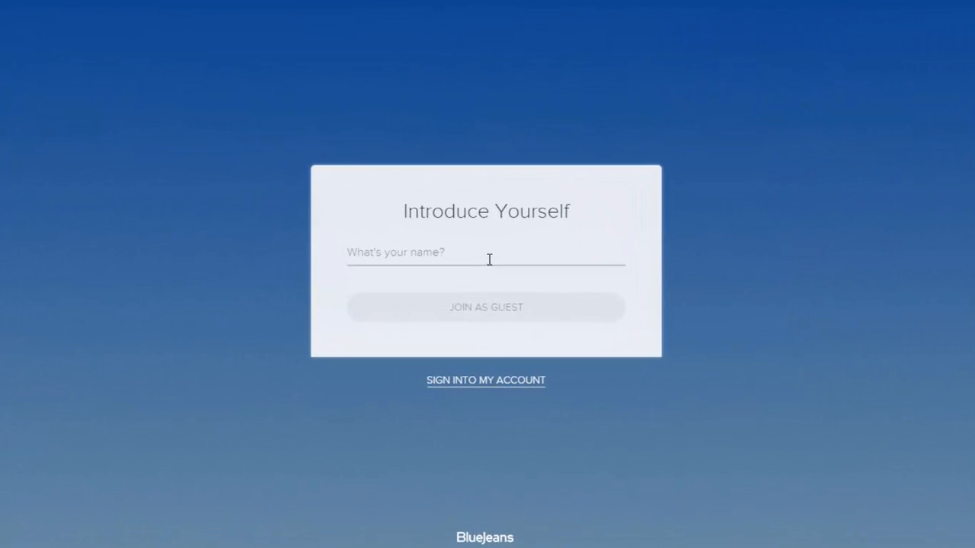
Enter the name 'Joe Brody' and join as a guest.
type("Joe Brody")
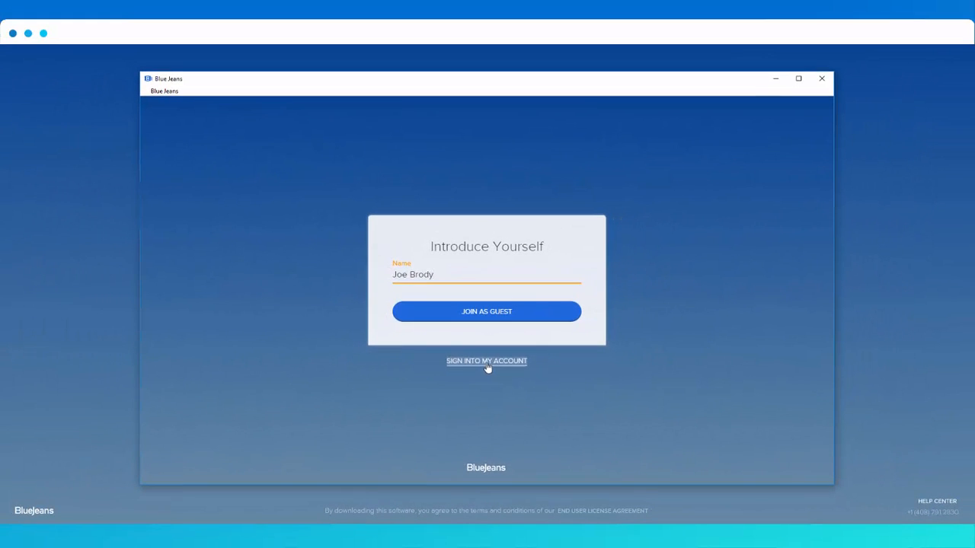
left_click(487, 312)
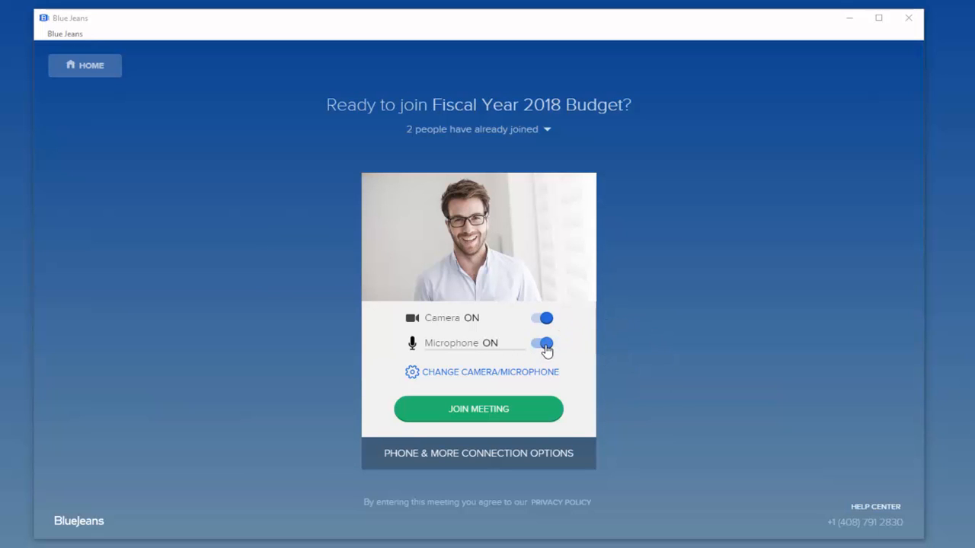
Turn the microphone off and join the Fiscal Year 2018 Budget meeting.
left_click(543, 342)
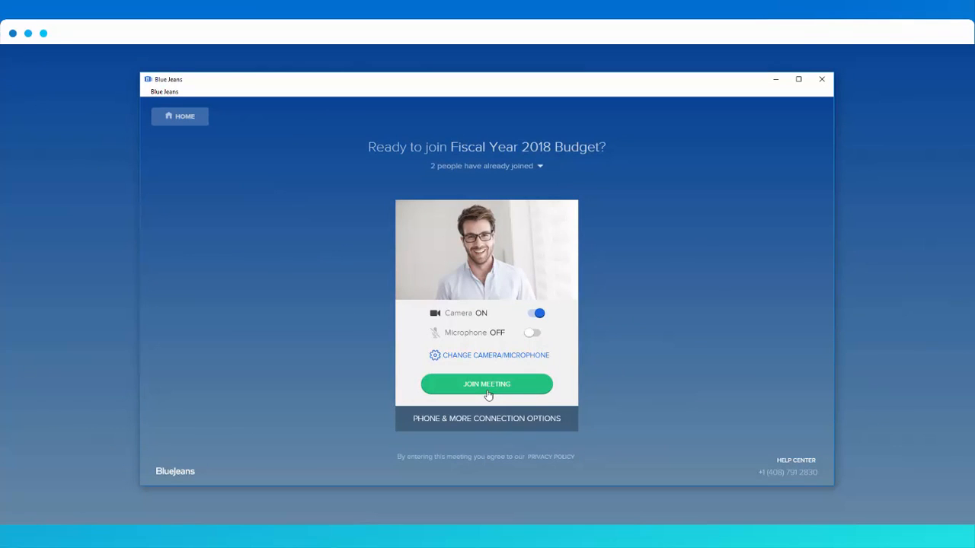
left_click(486, 384)
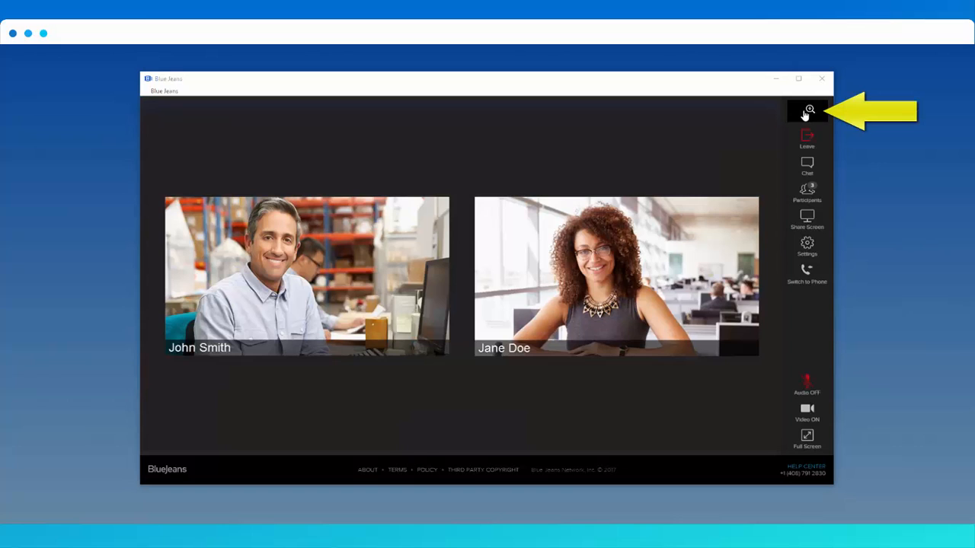
Show your own camera self-view beside John Smith and Jane Doe.
left_click(806, 111)
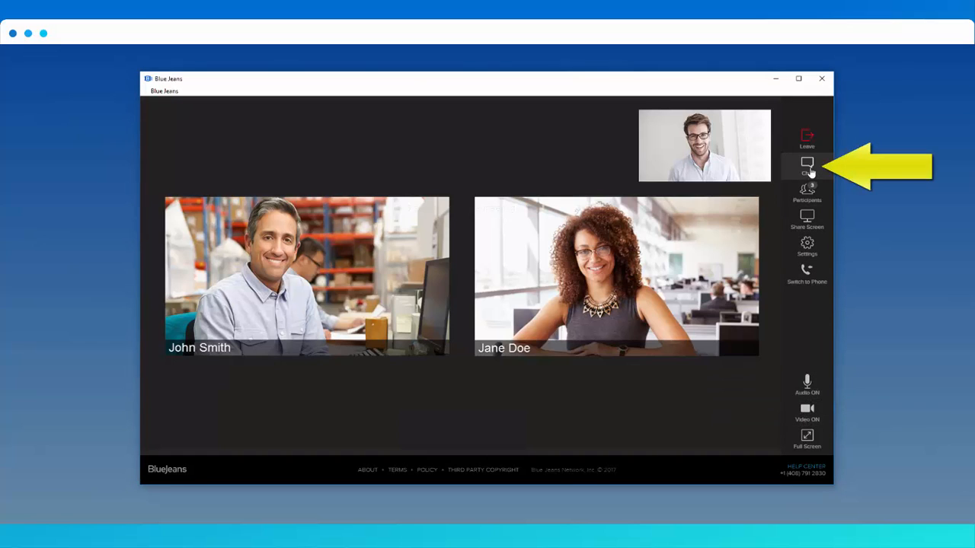
Open the meeting chat, view the group thread, then John Smith's private chat.
left_click(806, 165)
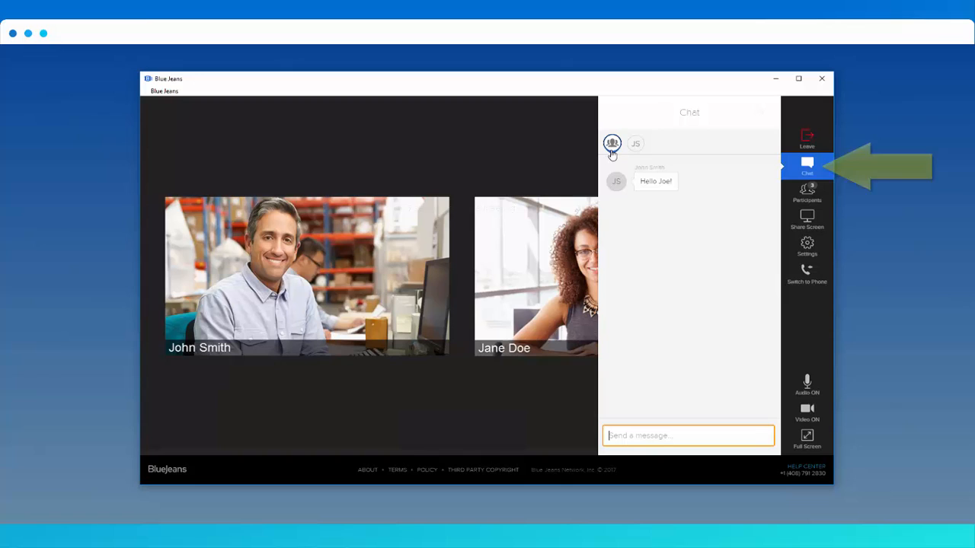
left_click(636, 143)
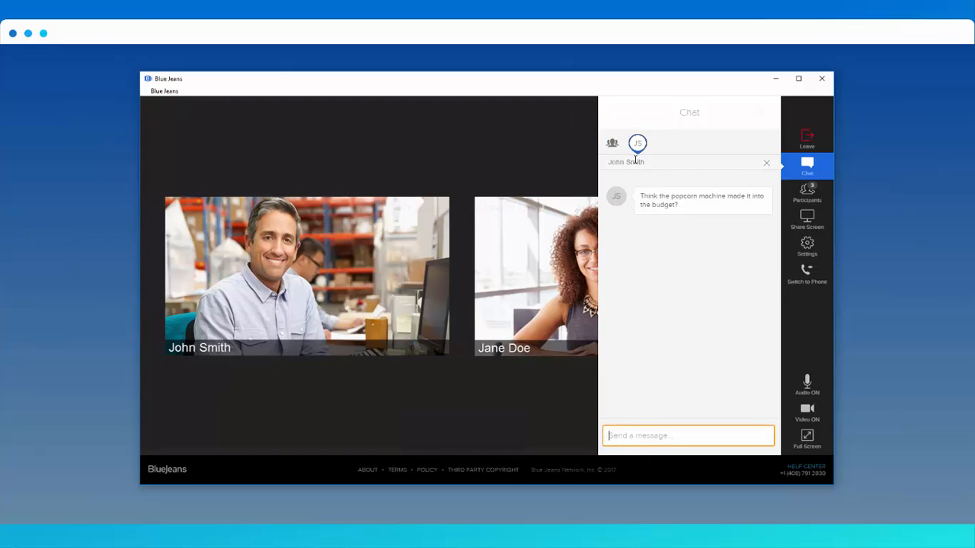
left_click(807, 192)
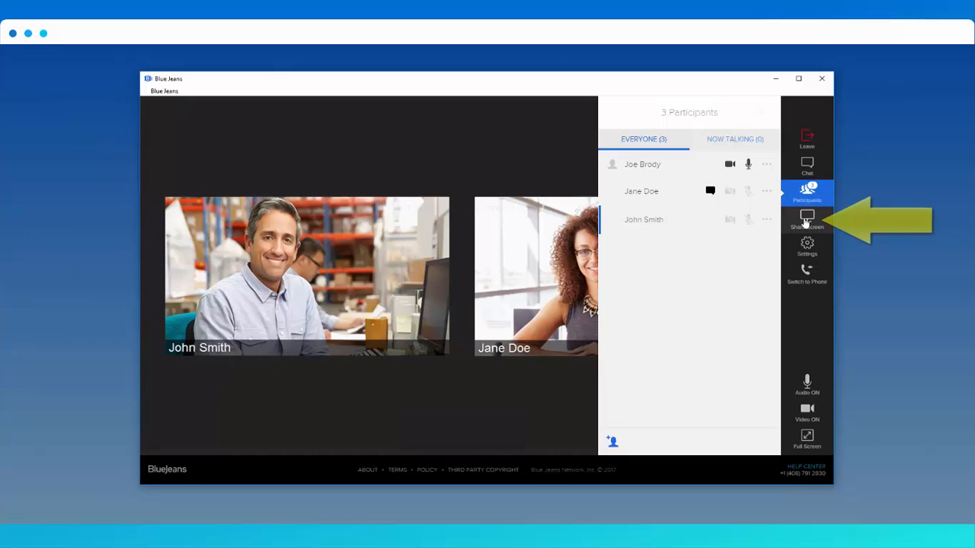
Show the Everyone (3) participants list with audio and video status.
left_click(806, 218)
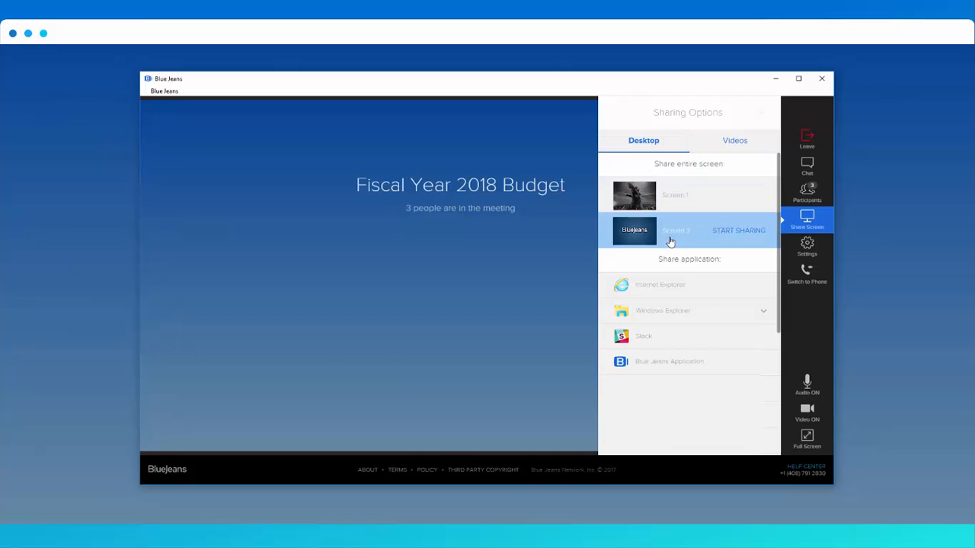
Share Screen 2 and view the Global Corp Fiscal Year 2018 Budget slide.
left_click(738, 230)
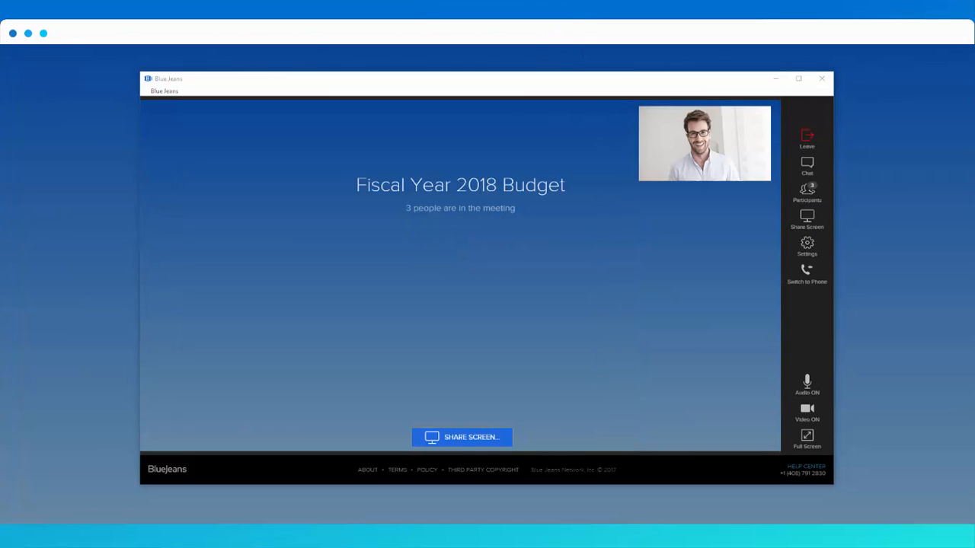
left_click(461, 437)
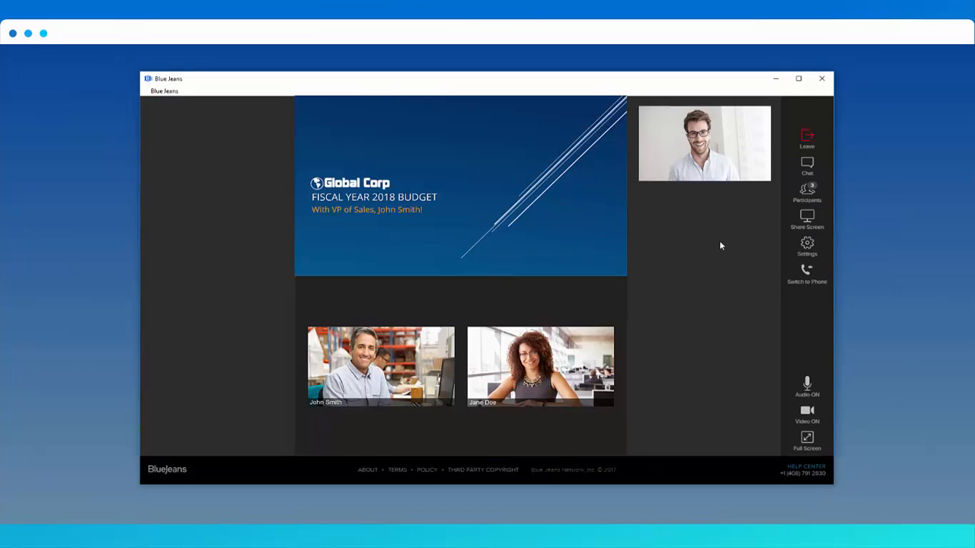